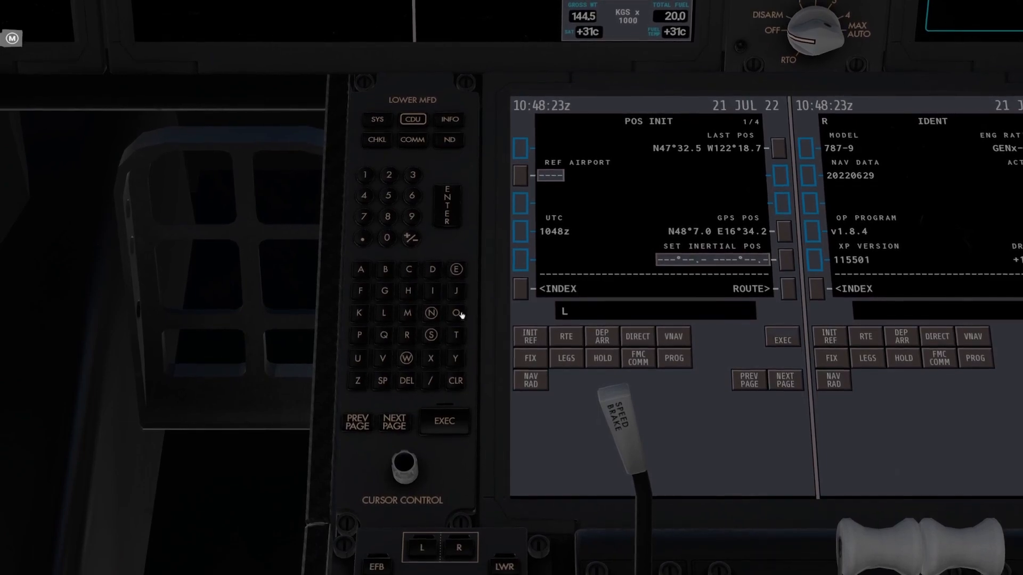
Enter LOWW as the reference airport and copy its position to SET INERTIAL POS
left_click(454, 314)
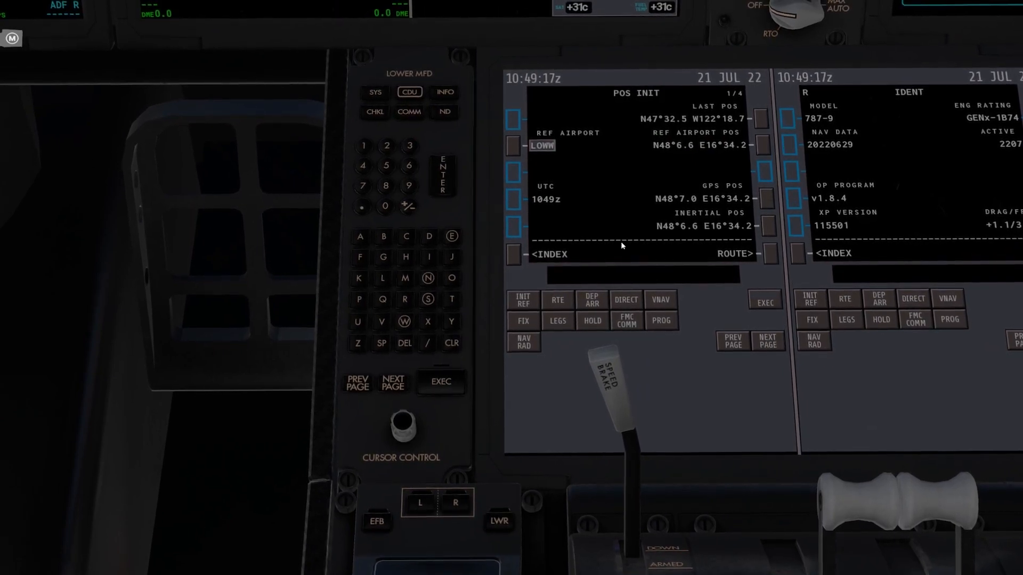
Advance from POS INIT 1/4 to the POS REF 2/4 page with RNP, IRU, GPS and radio positions
left_click(767, 198)
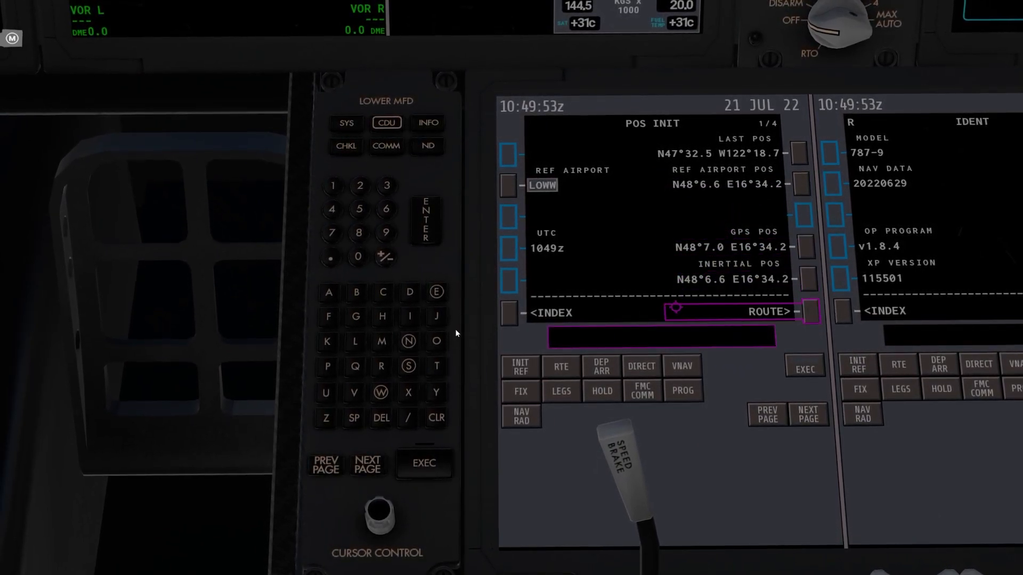
left_click(808, 414)
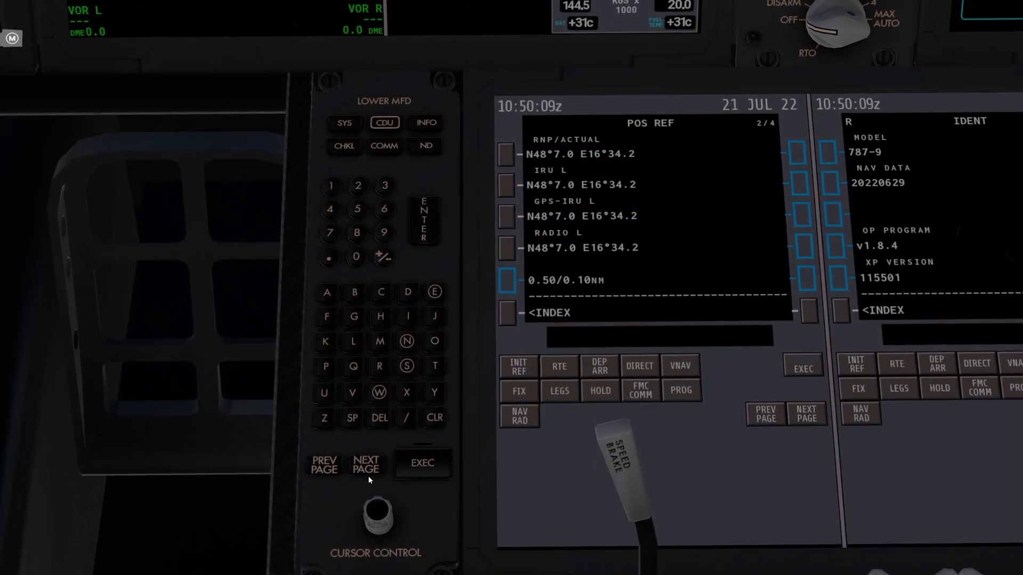
Page through POS REF 3/4 and onward to FMC positions and navigation sensor options
left_click(365, 466)
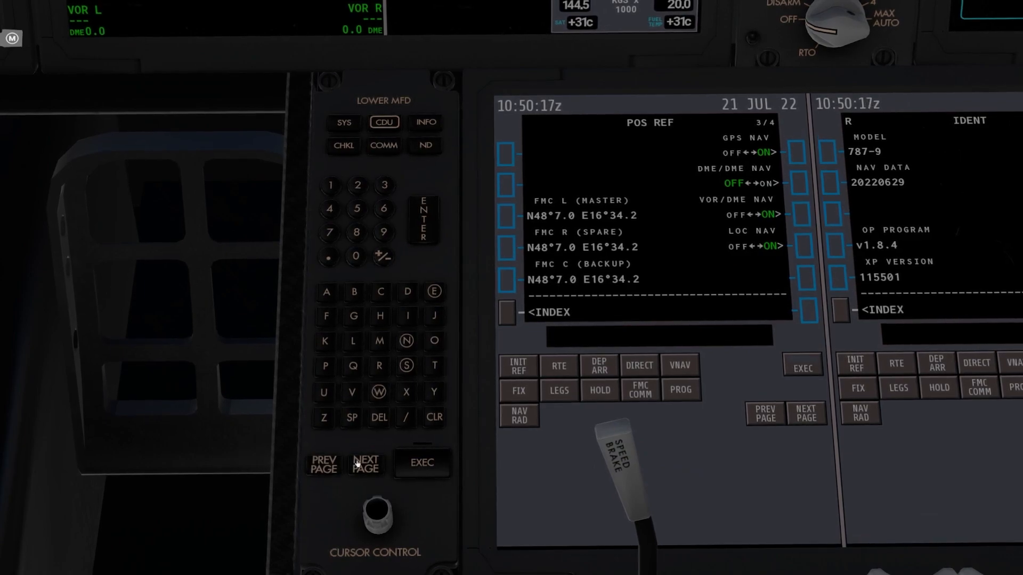
left_click(362, 467)
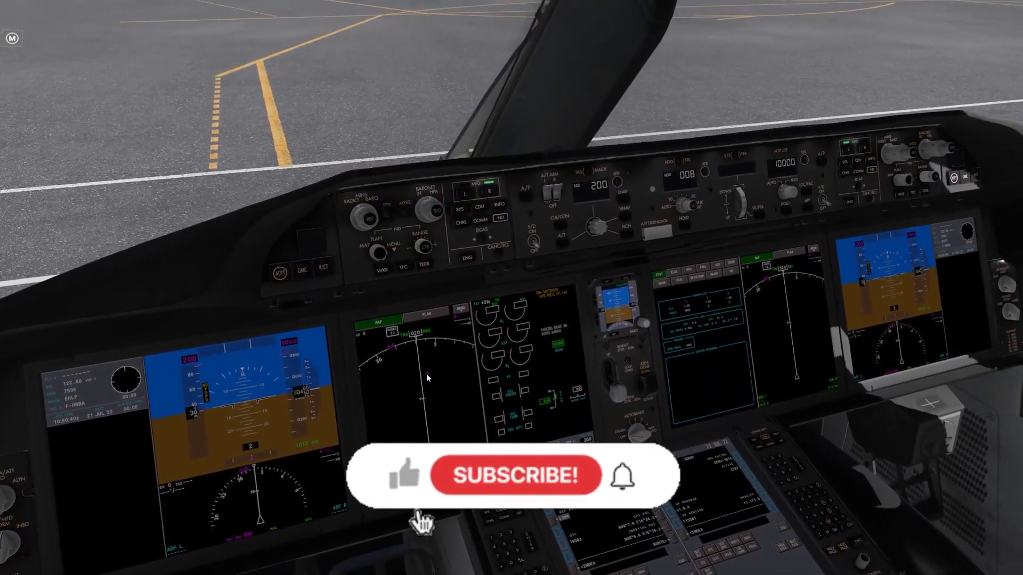
left_click(516, 476)
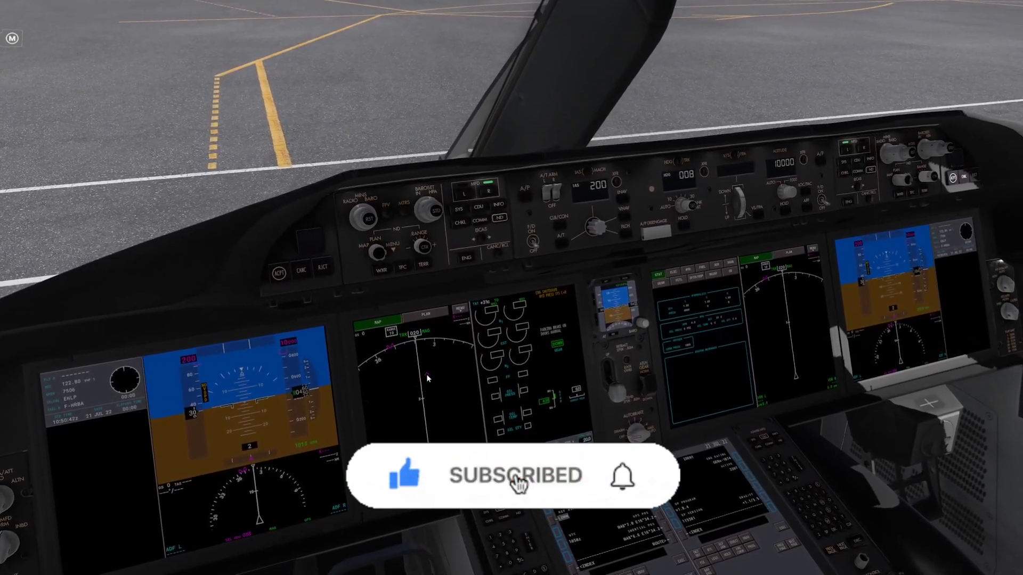